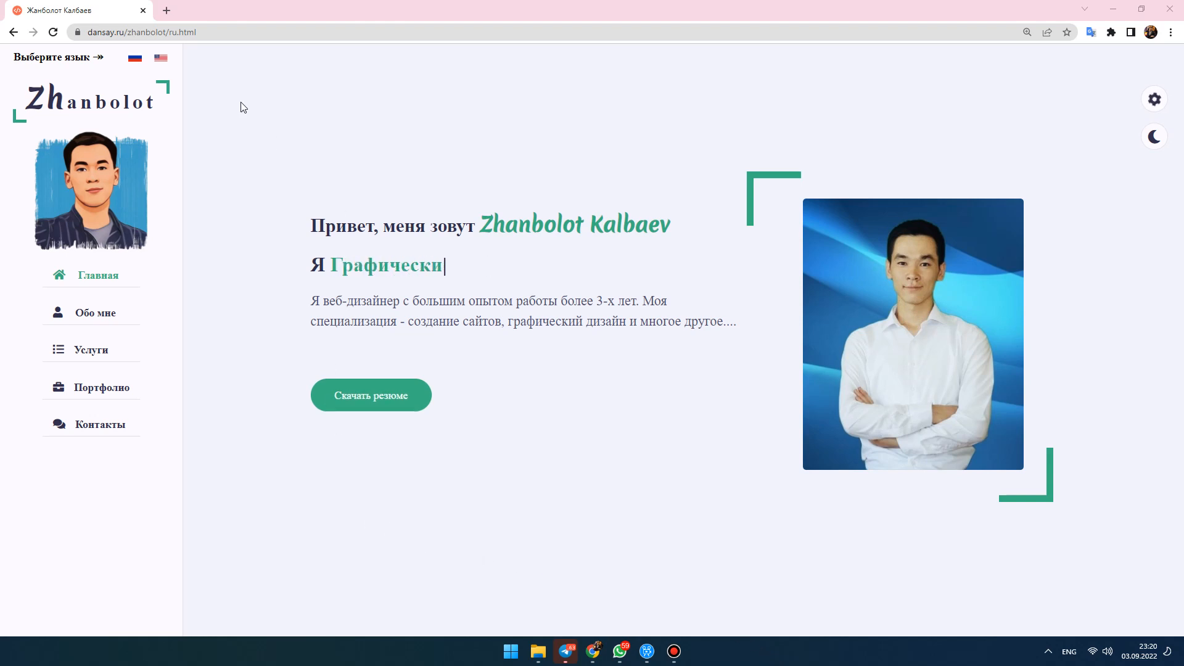
Switch the site to English with the US flag and show the About Me section
{"action": "left_click", "coordinate": [160, 58]}
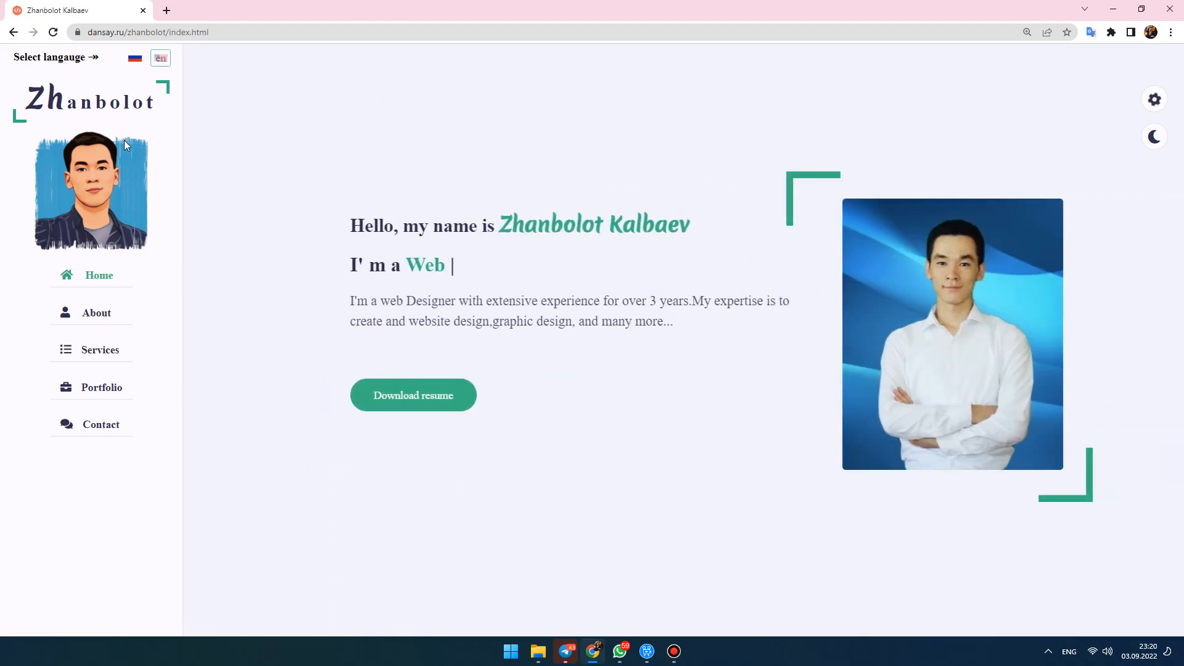
{"action": "left_click", "coordinate": [161, 58]}
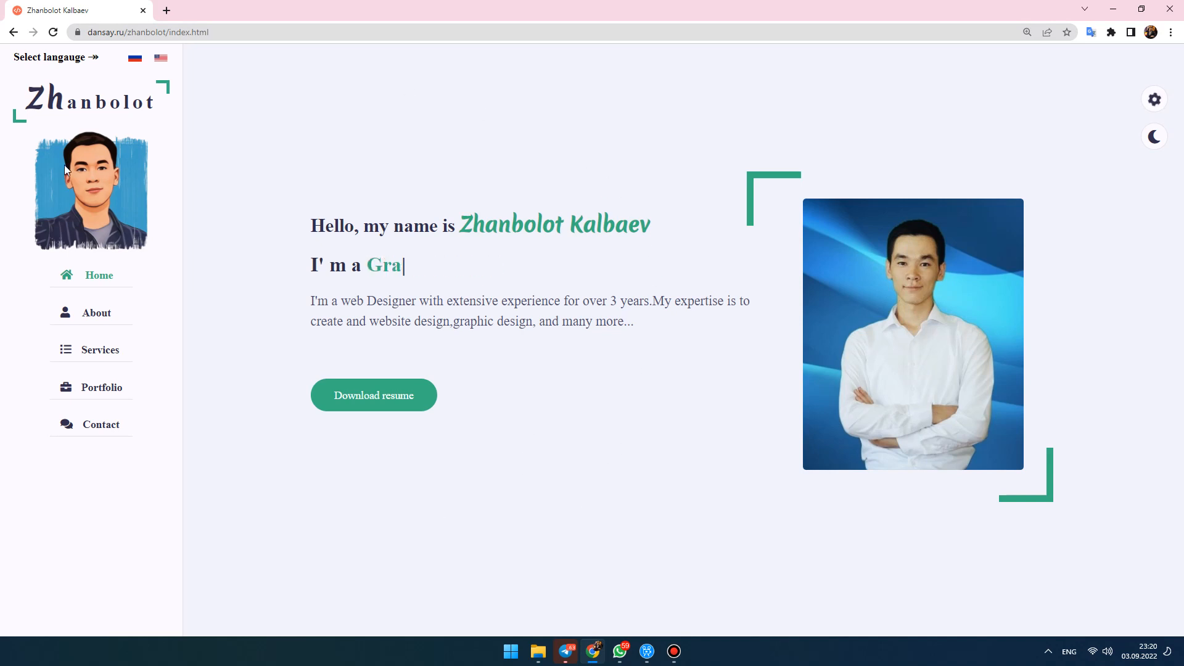
{"action": "left_click", "coordinate": [96, 313]}
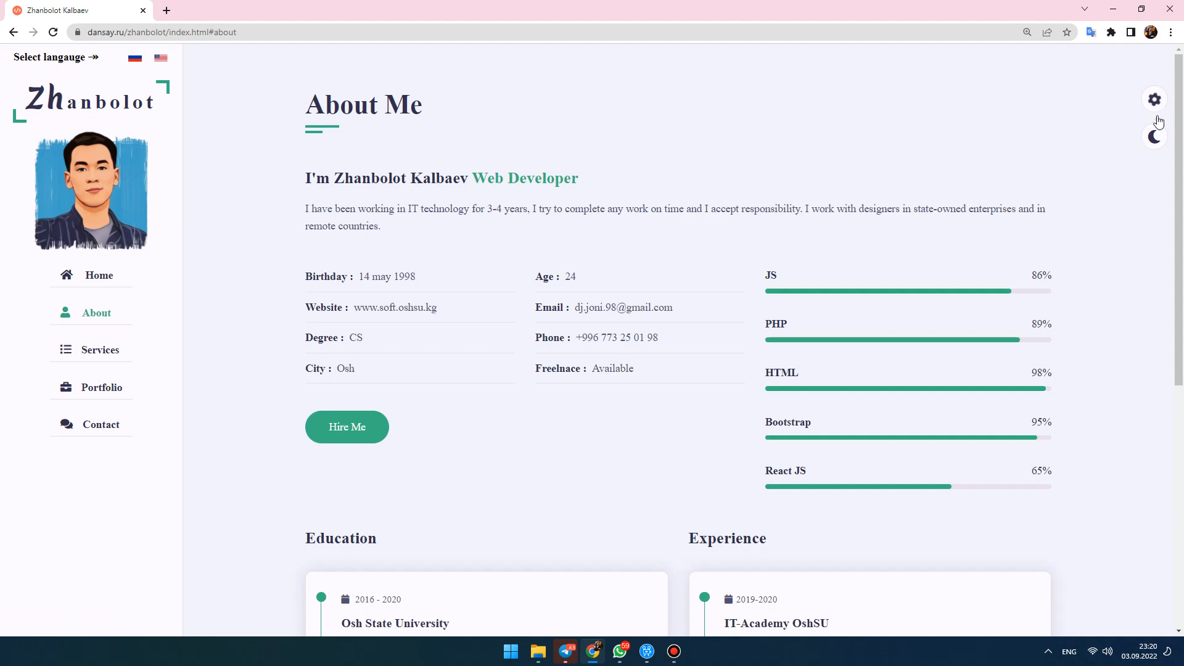
Turn on dark mode with the moon icon and look over the darkened page
{"action": "left_click", "coordinate": [1155, 137]}
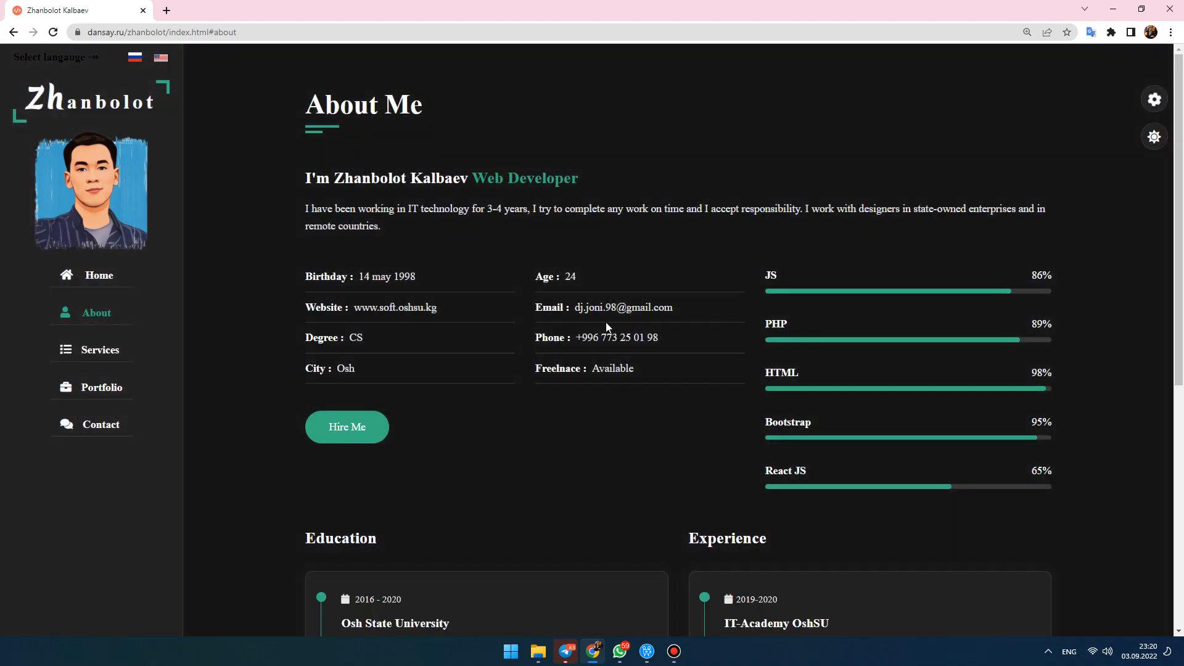
{"action": "scroll", "scroll_direction": "down", "scroll_amount": 3}
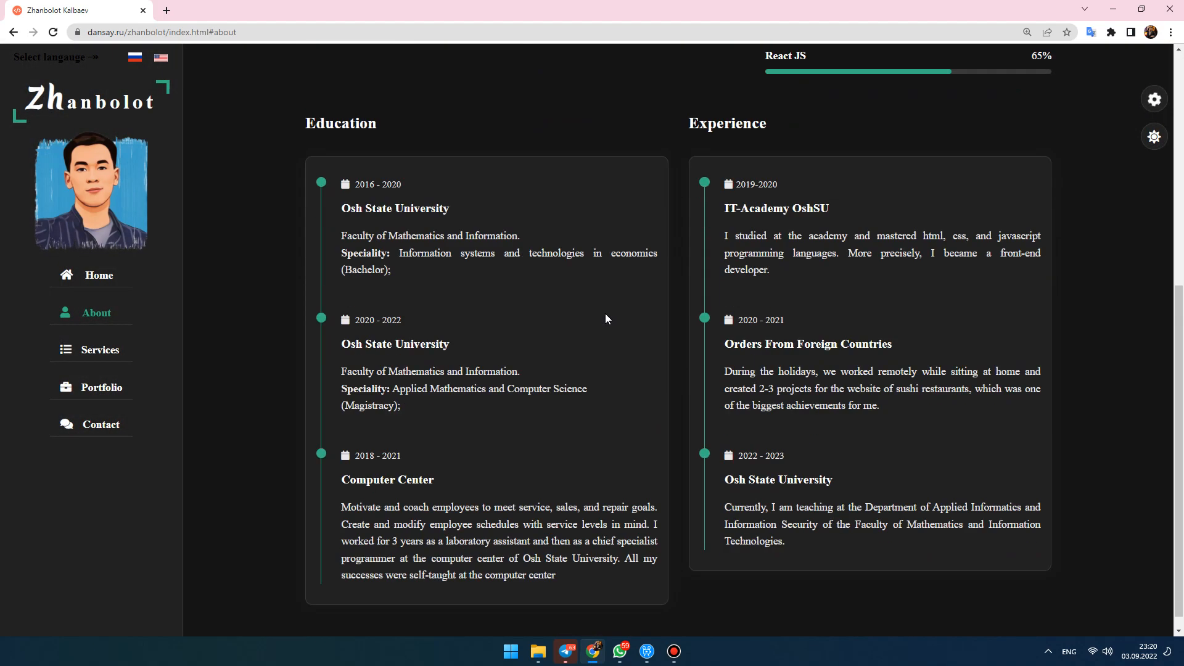
{"action": "scroll", "scroll_direction": "up", "scroll_amount": 3}
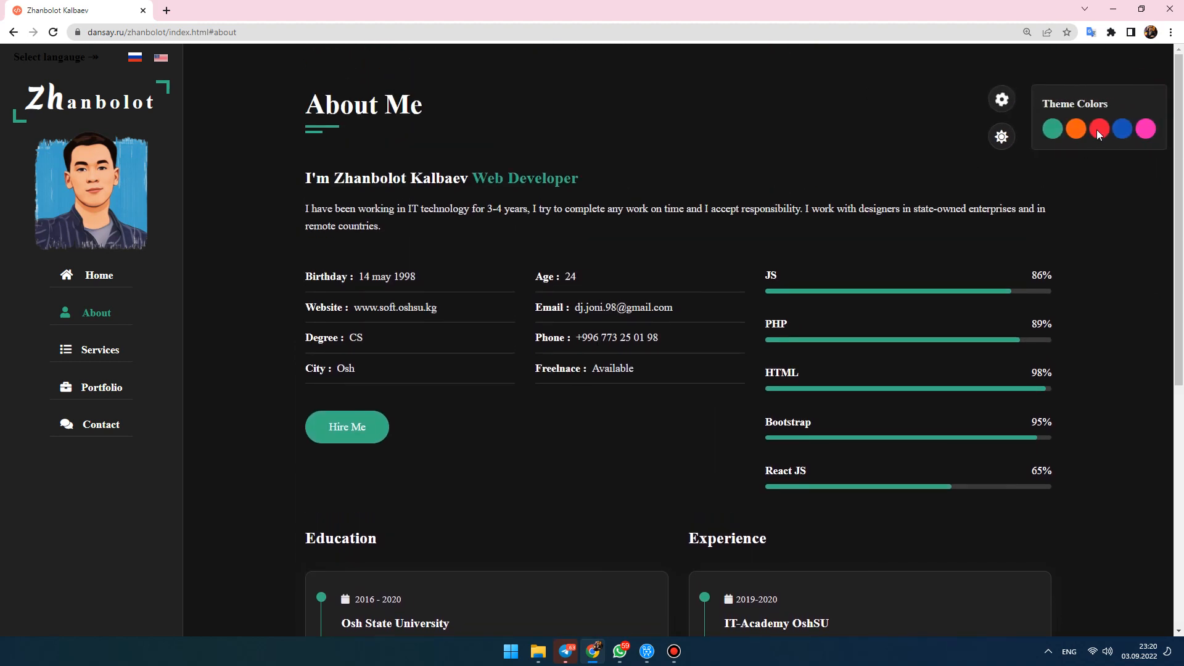
Pick a new accent colour from the Theme Colors panel and show the Services section
{"action": "left_click", "coordinate": [1098, 128]}
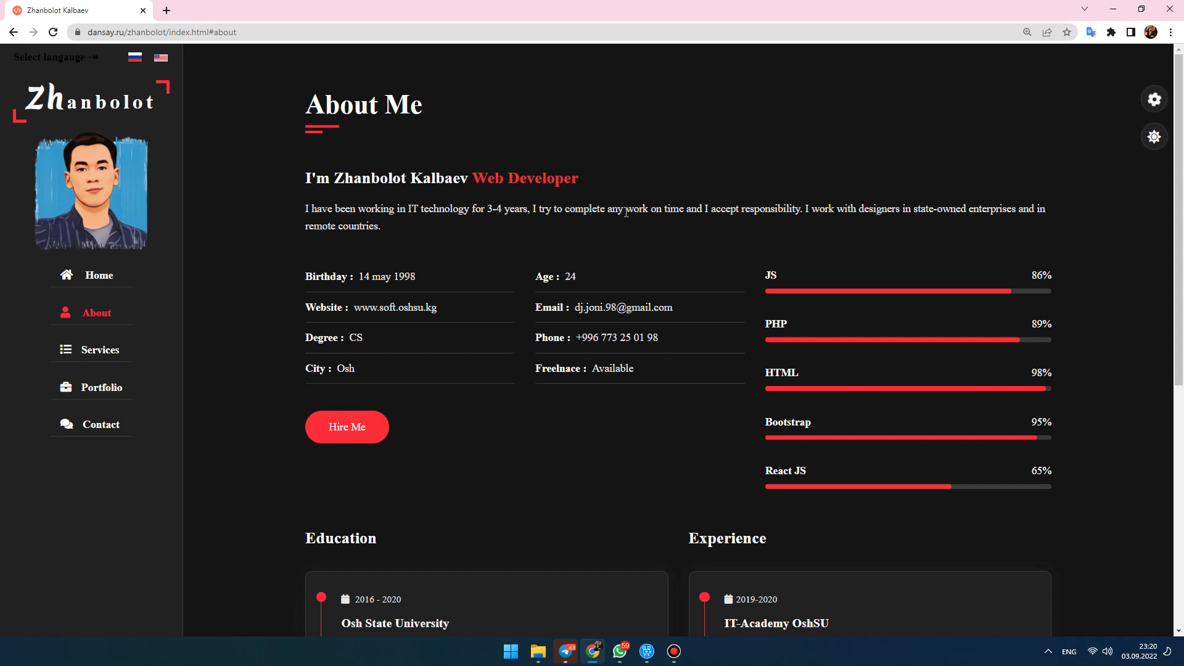
{"action": "scroll", "scroll_direction": "down", "scroll_amount": 3}
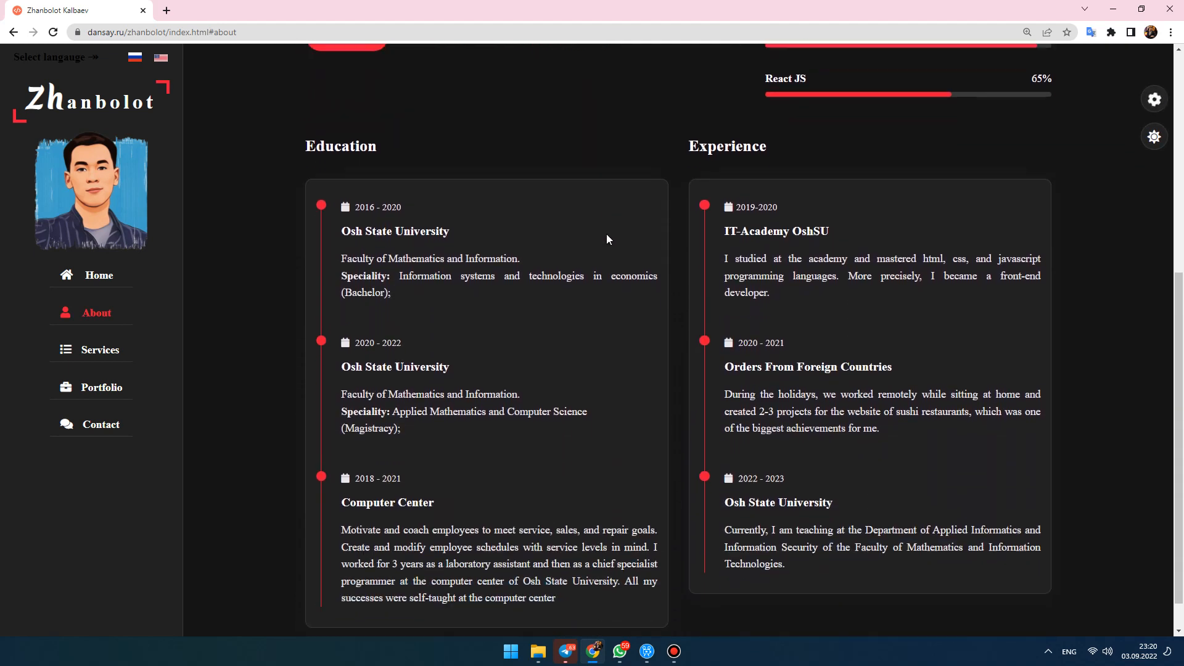
{"action": "left_click", "coordinate": [98, 349]}
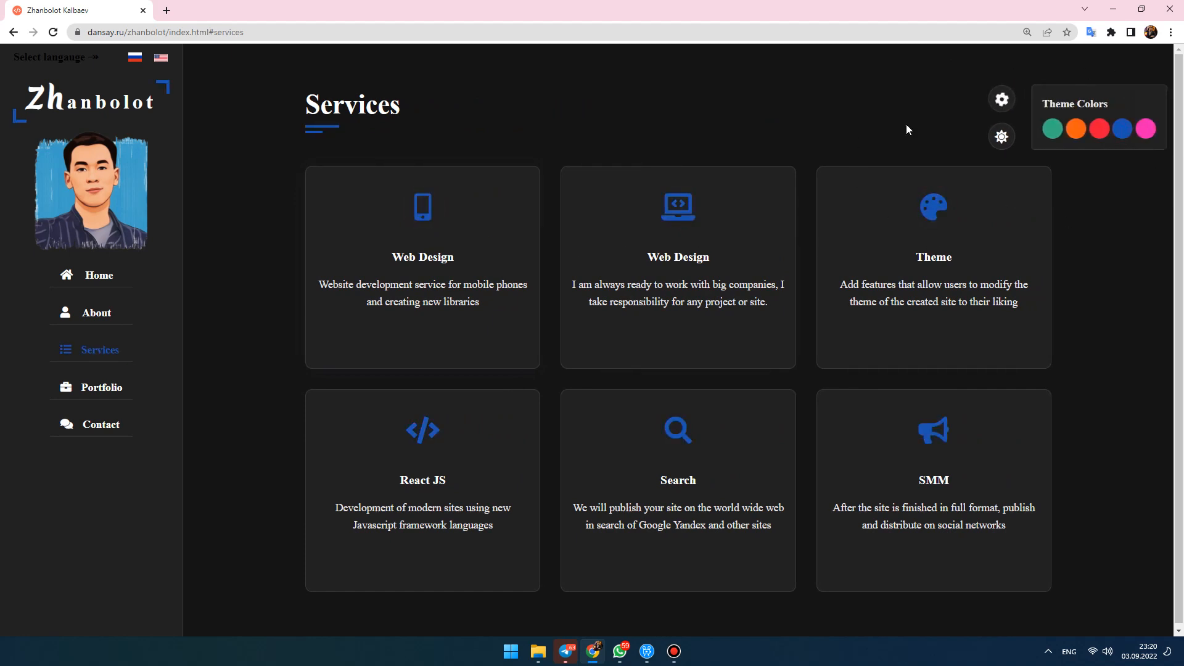
Restore the green accent, visit Portfolio, Contact and Services, then switch the site to Russian
{"action": "left_click", "coordinate": [1052, 128]}
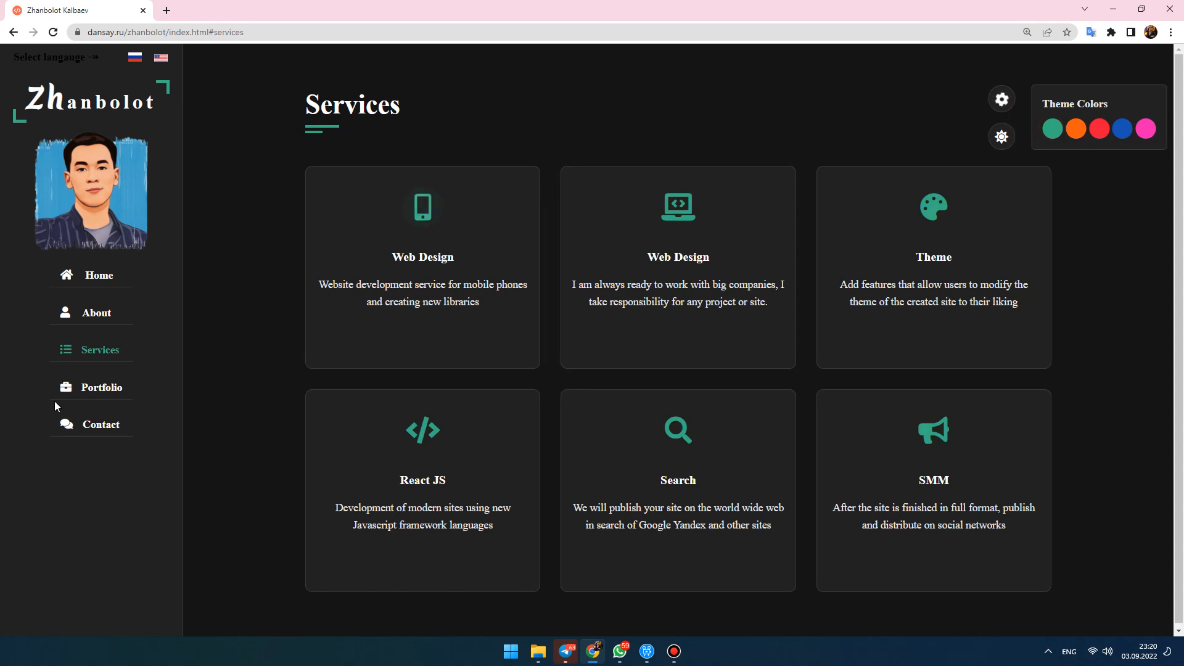
{"action": "left_click", "coordinate": [100, 386]}
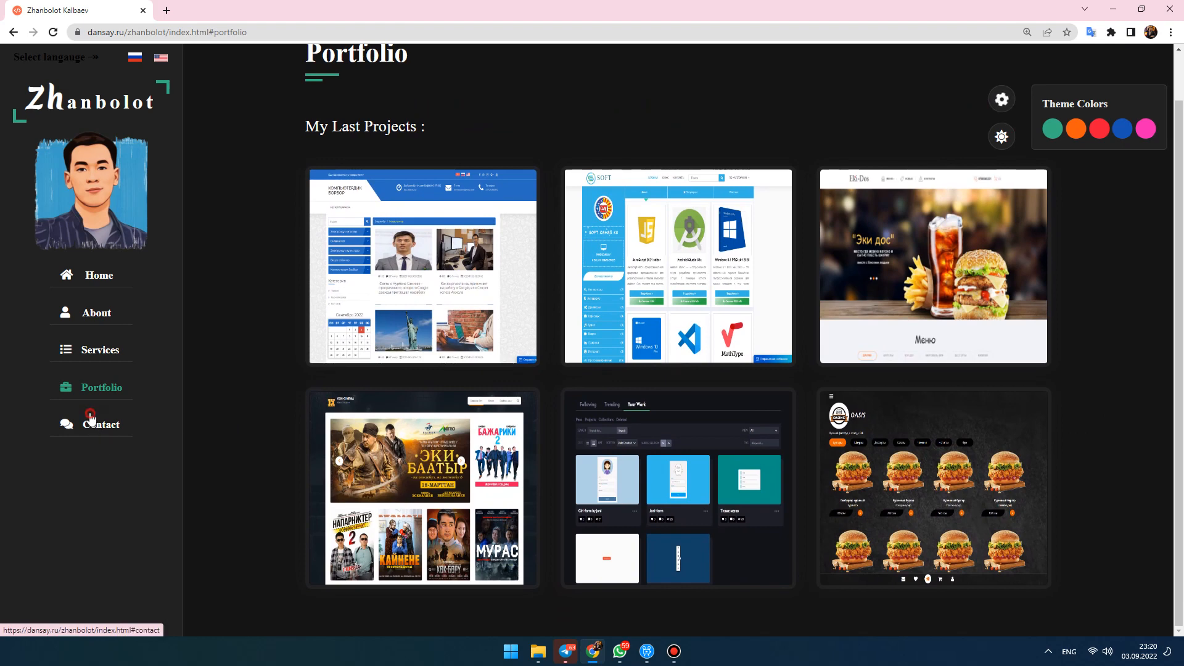
{"action": "left_click", "coordinate": [100, 423]}
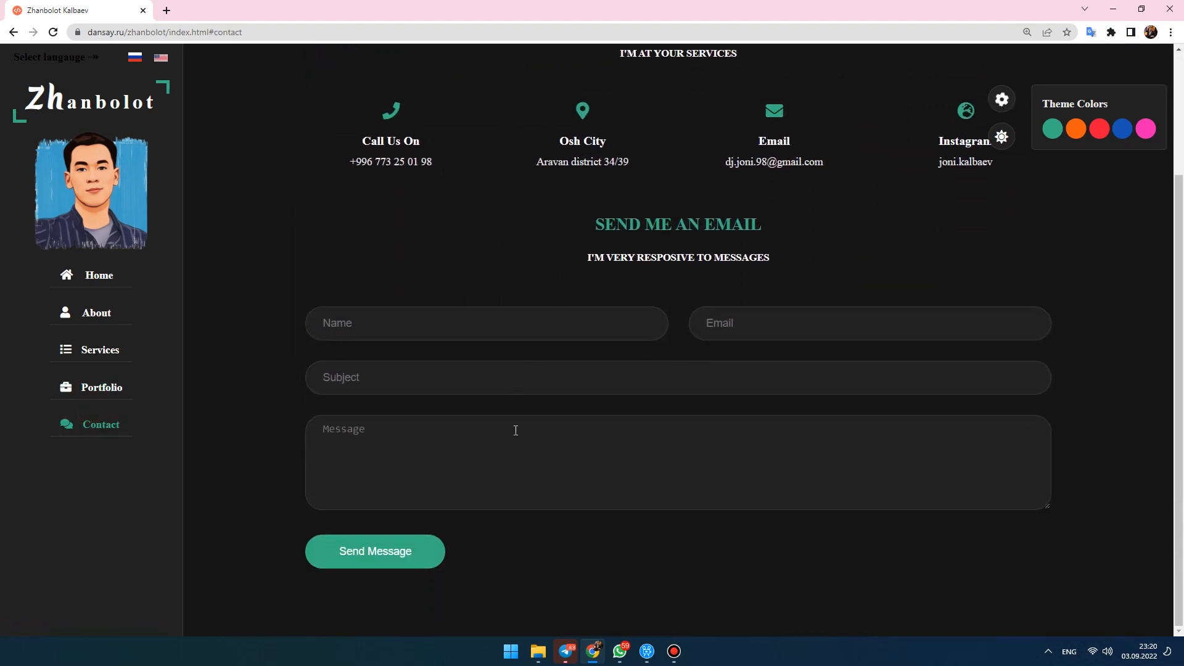
{"action": "left_click", "coordinate": [98, 349]}
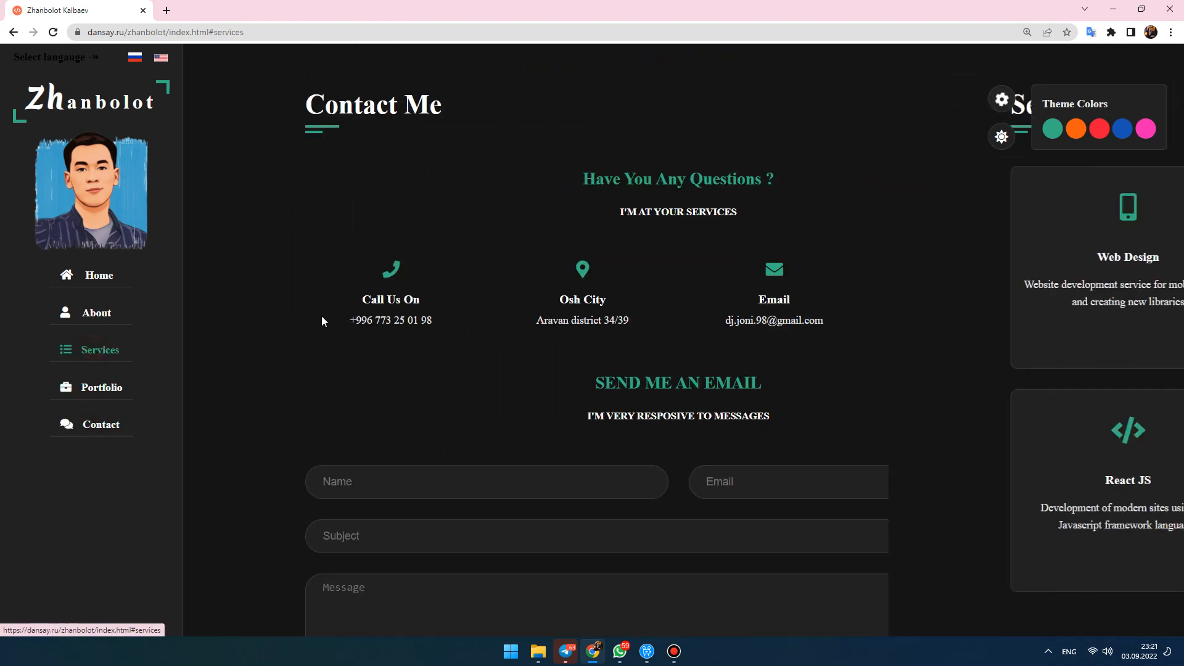
{"action": "left_click", "coordinate": [134, 58]}
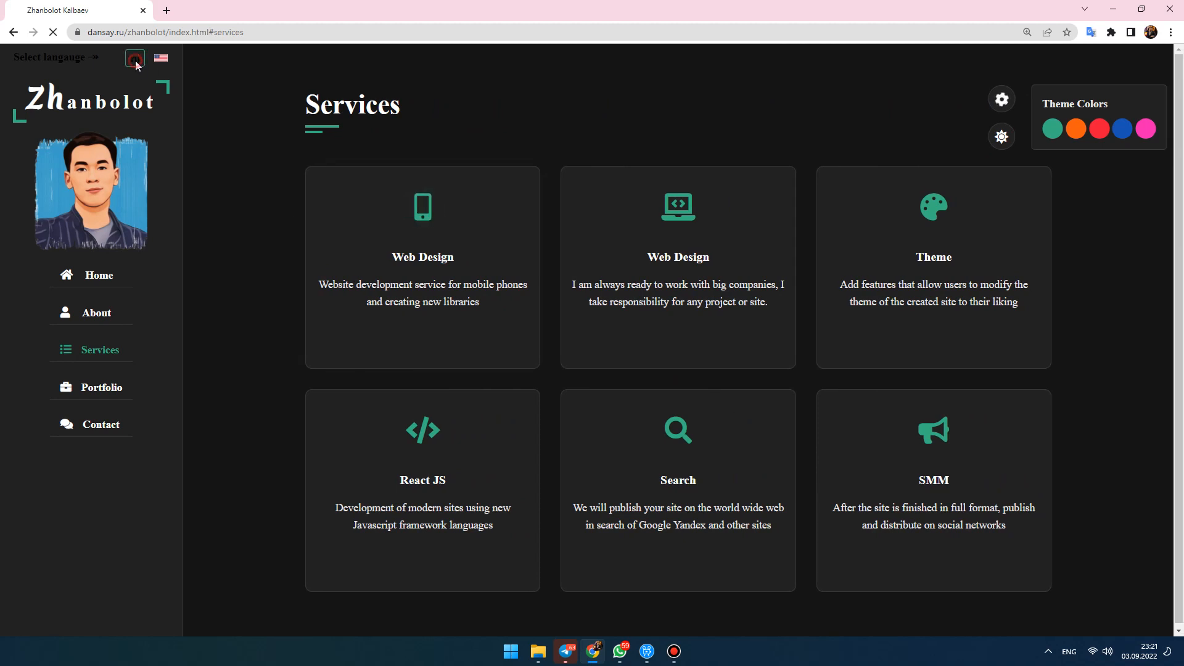
{"action": "left_click", "coordinate": [134, 58]}
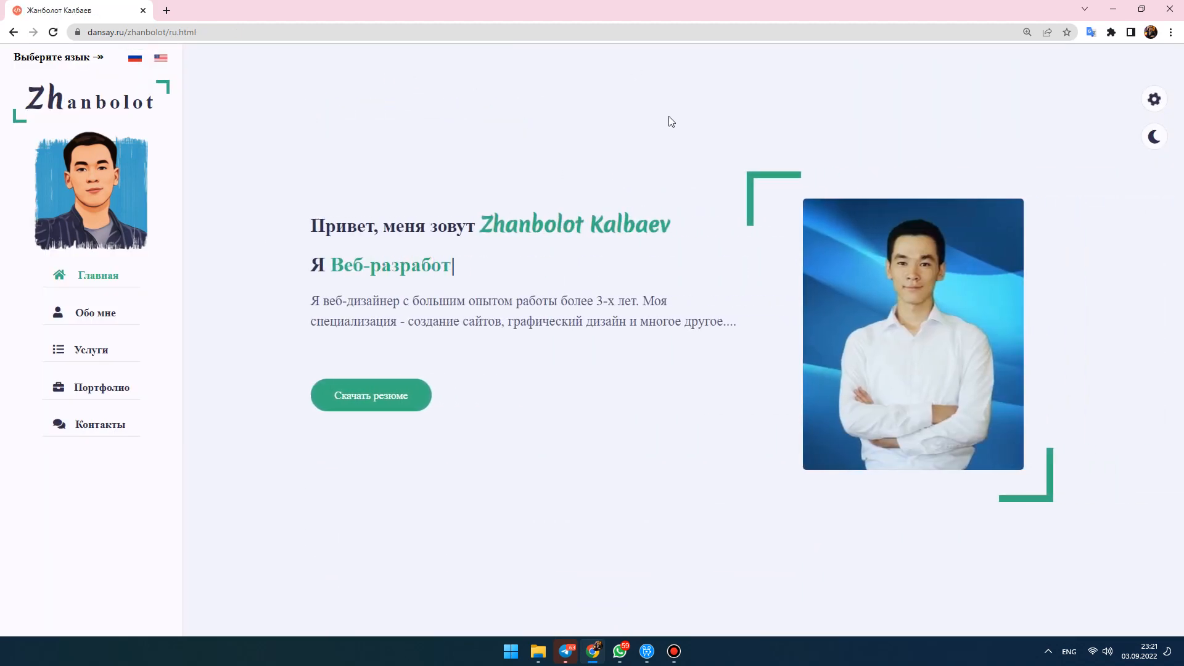
Show the Обо мне section and turn on dark mode for the Russian site
{"action": "left_click", "coordinate": [95, 312]}
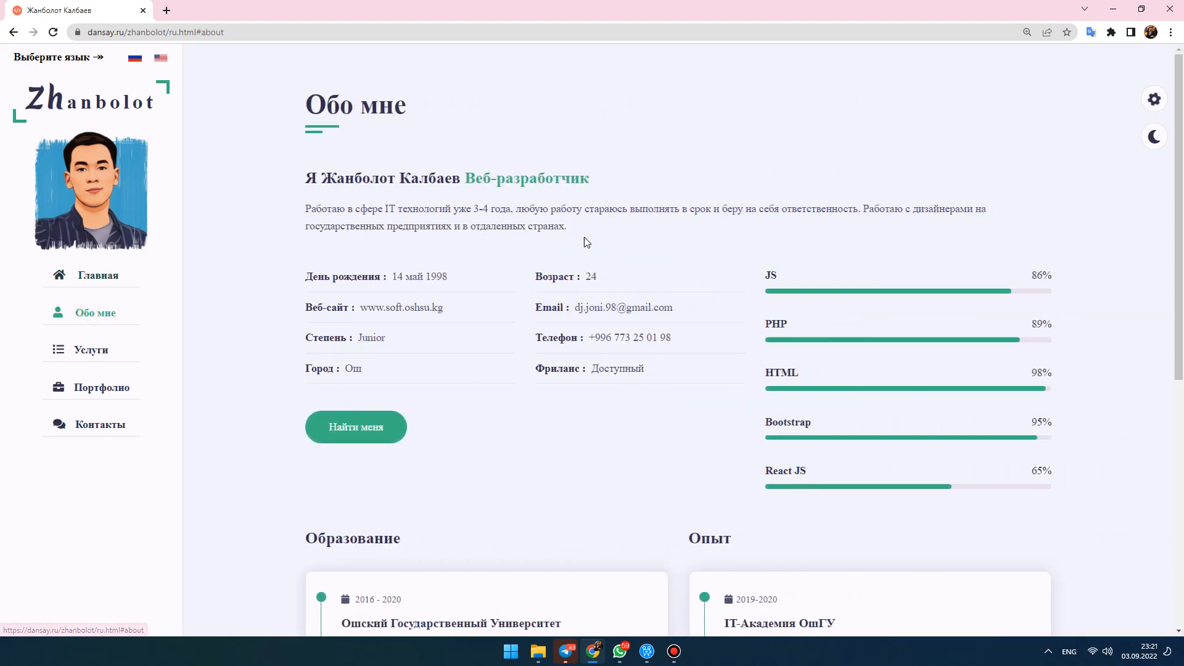
{"action": "left_click", "coordinate": [1153, 137]}
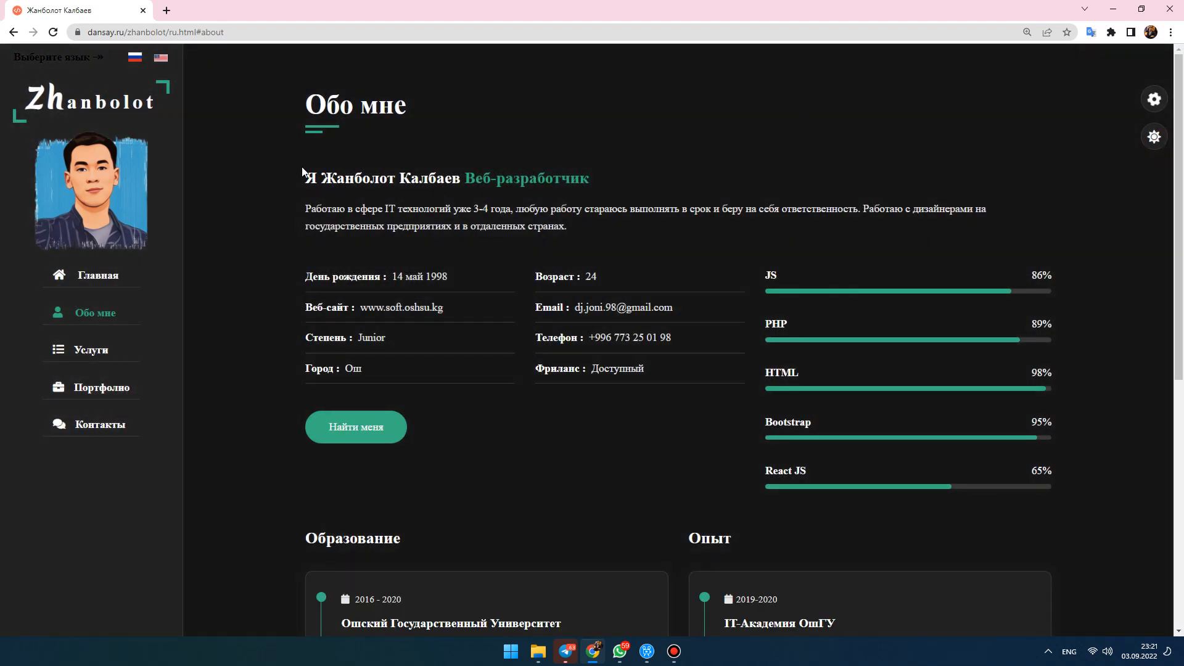
{"action": "mouse_move", "coordinate": [550, 260]}
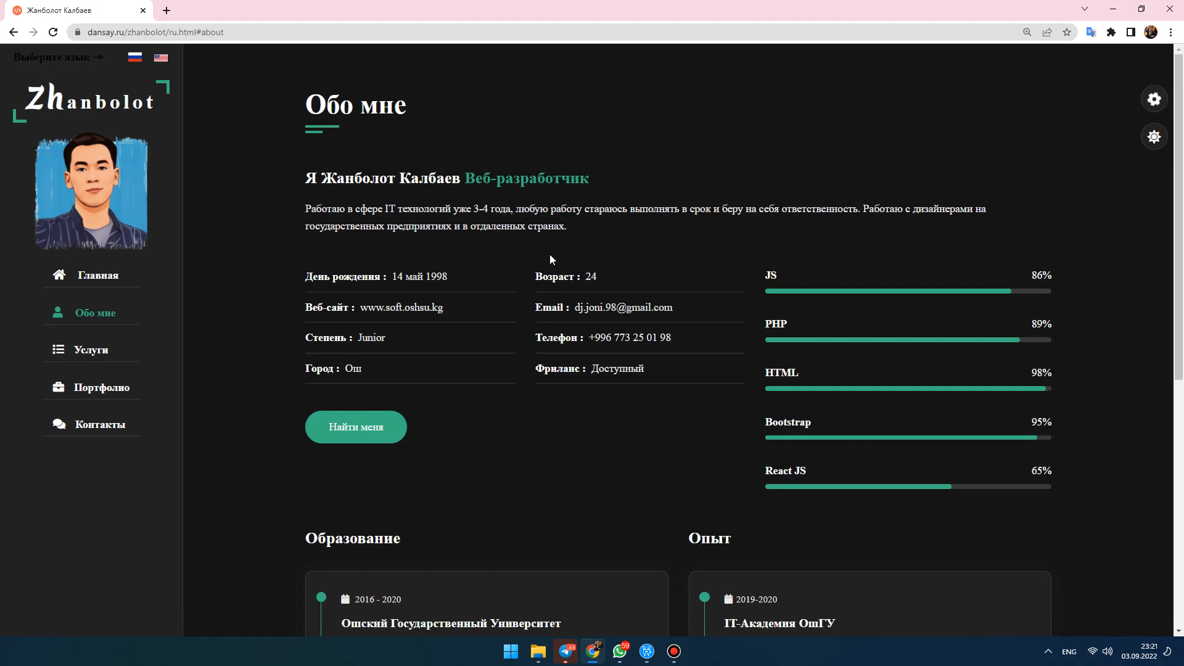
{"action": "scroll", "scroll_direction": "down", "scroll_amount": 3}
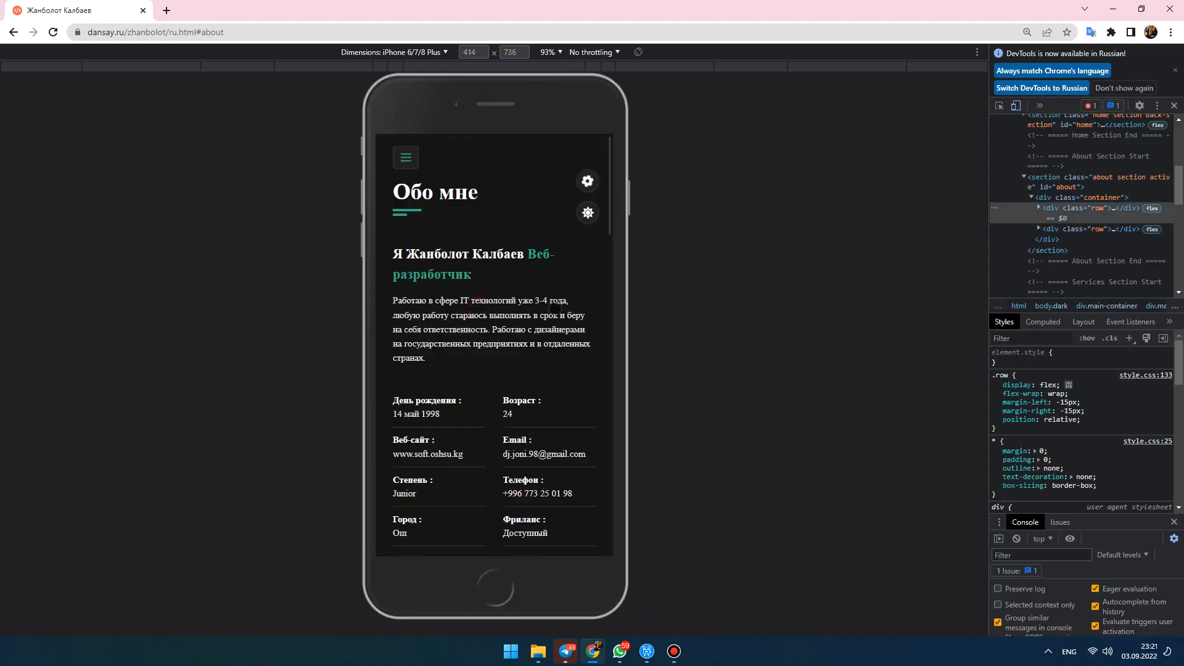
Scroll the iPhone-sized preview of the About section and set the accent colour to red
{"action": "scroll", "scroll_direction": "down", "scroll_amount": 3}
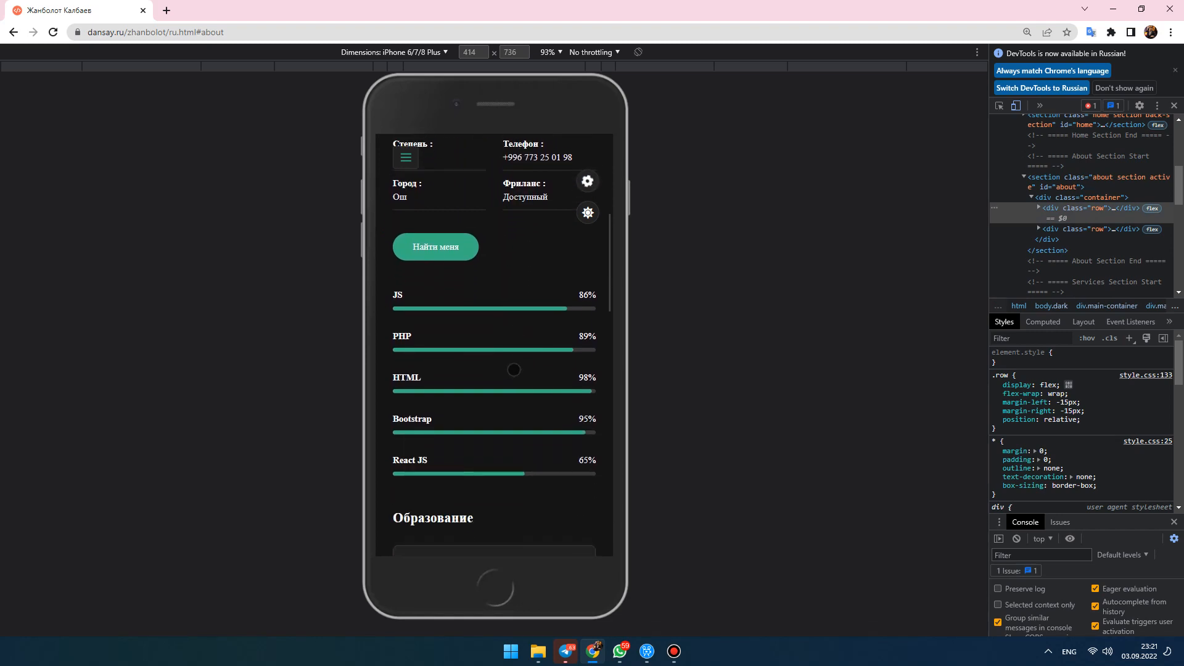
{"action": "scroll", "scroll_direction": "down", "scroll_amount": 3}
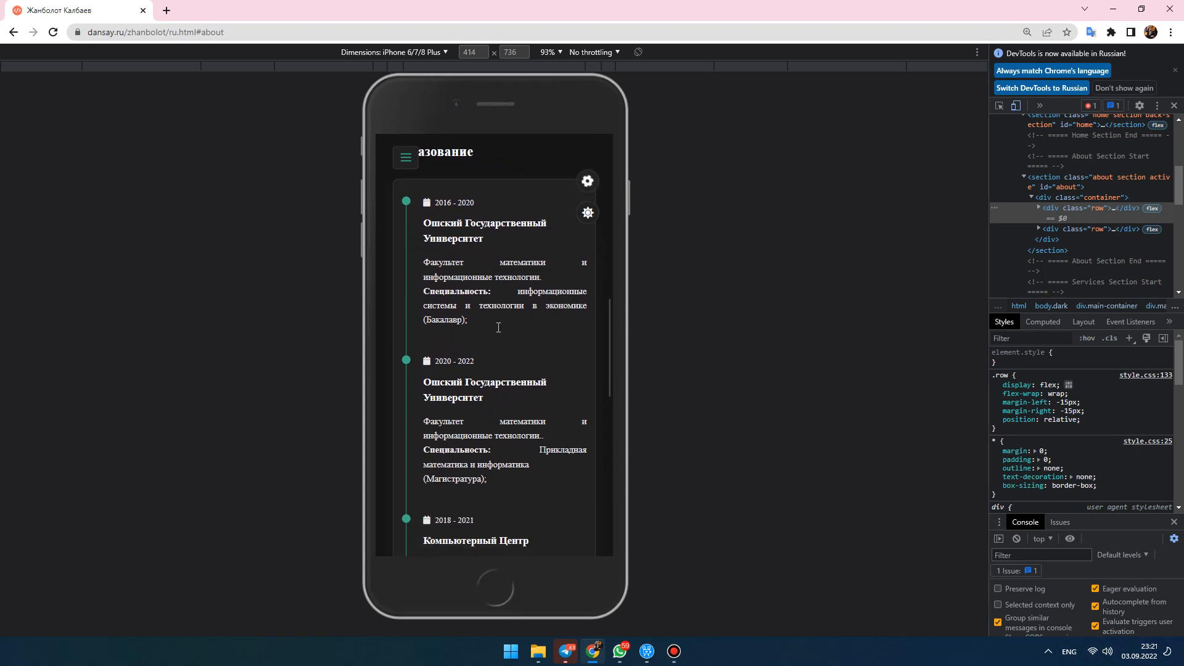
{"action": "left_click", "coordinate": [587, 181]}
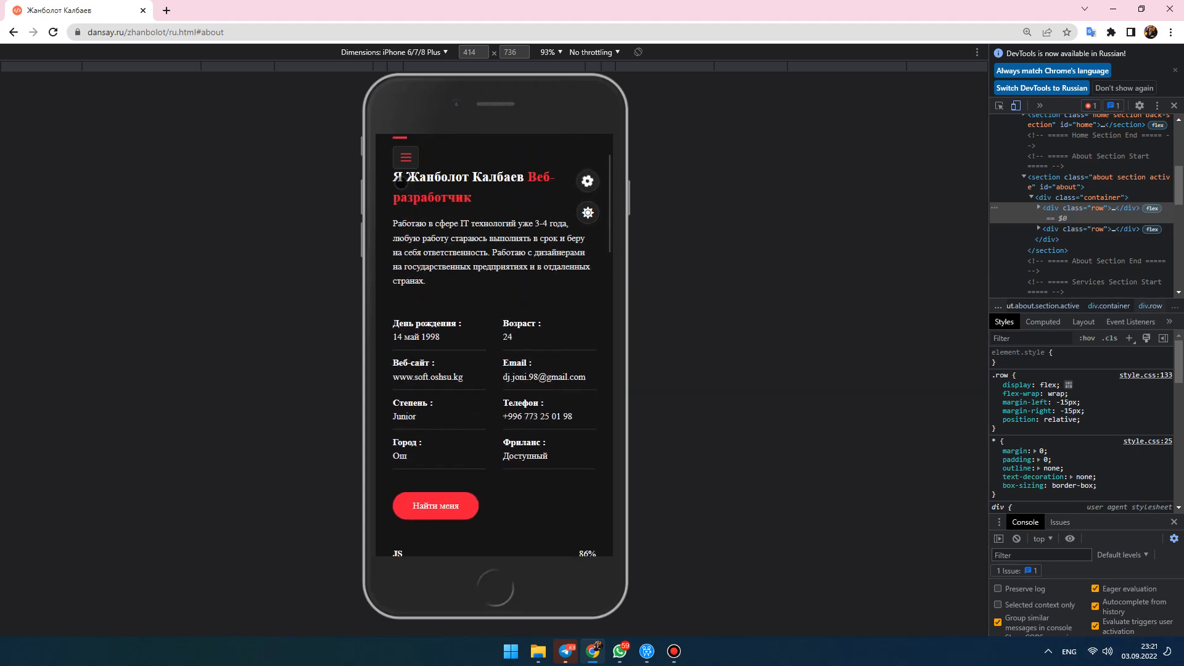
Use the hamburger menu to reach Портфолио and scroll down to the contacts
{"action": "left_click", "coordinate": [405, 158]}
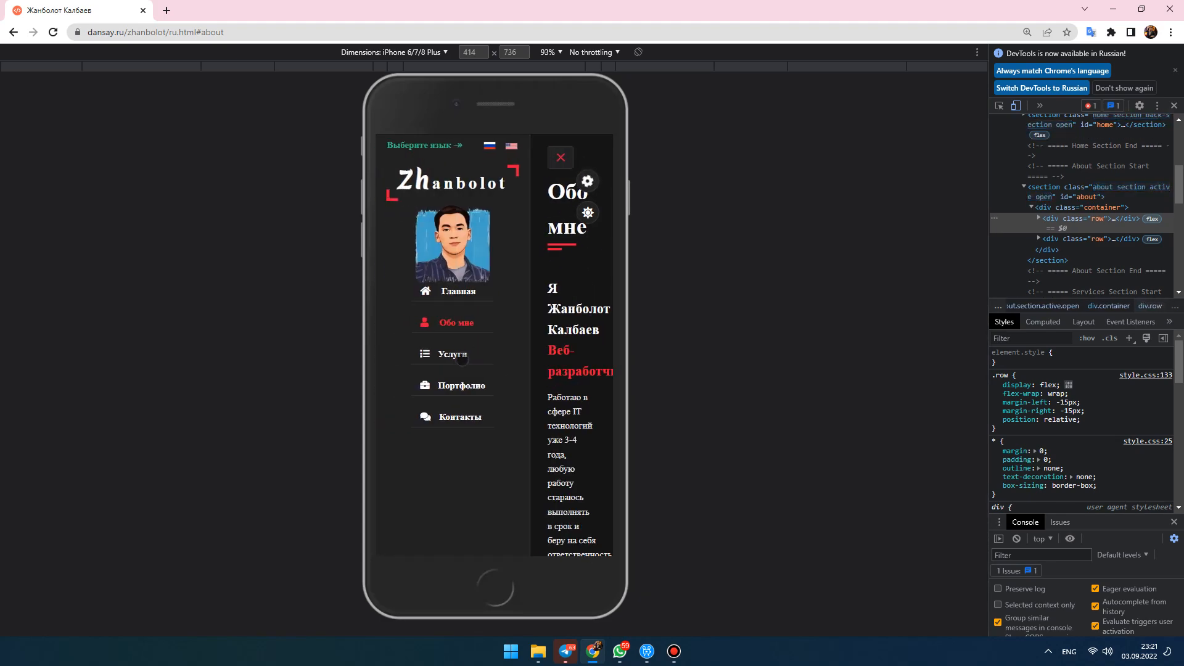
{"action": "left_click", "coordinate": [460, 386]}
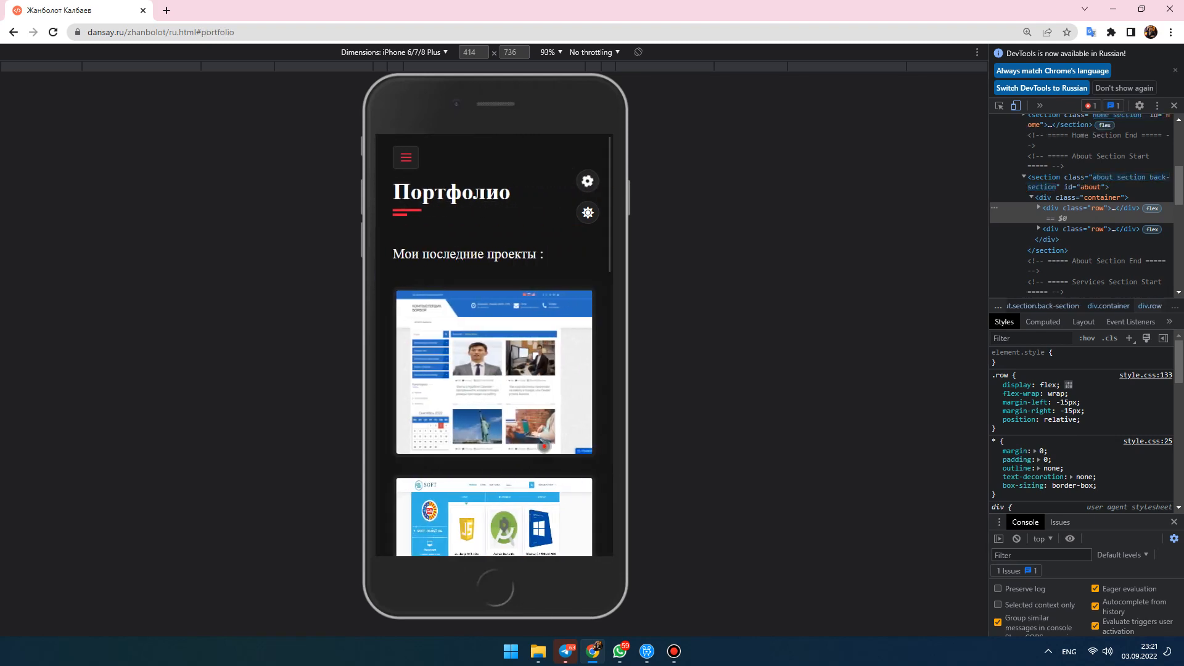
{"action": "scroll", "scroll_direction": "down", "scroll_amount": 3}
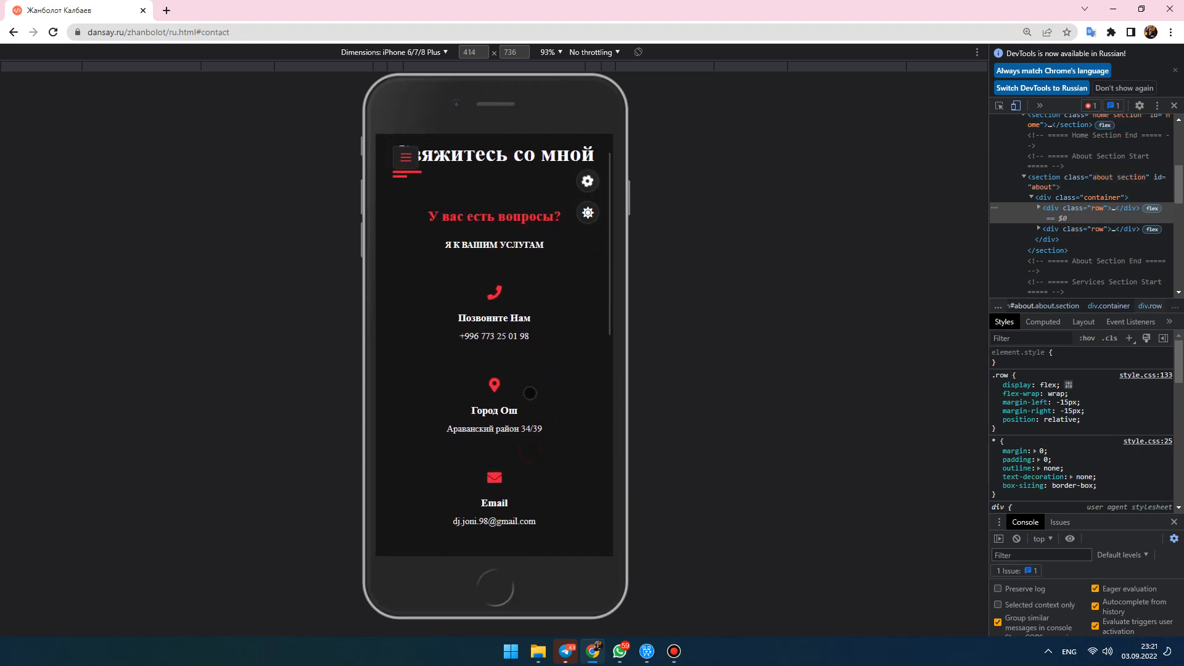
{"action": "scroll", "scroll_direction": "down", "scroll_amount": 3}
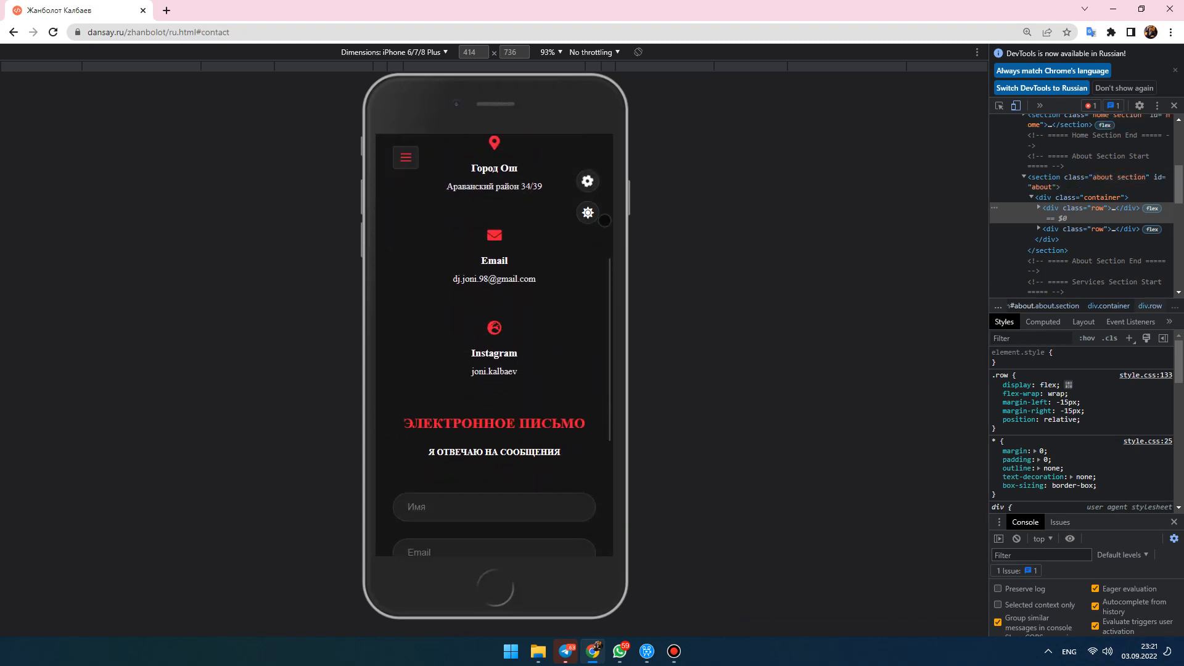
Return the site to light mode and set the accent colour back to green
{"action": "left_click", "coordinate": [587, 213]}
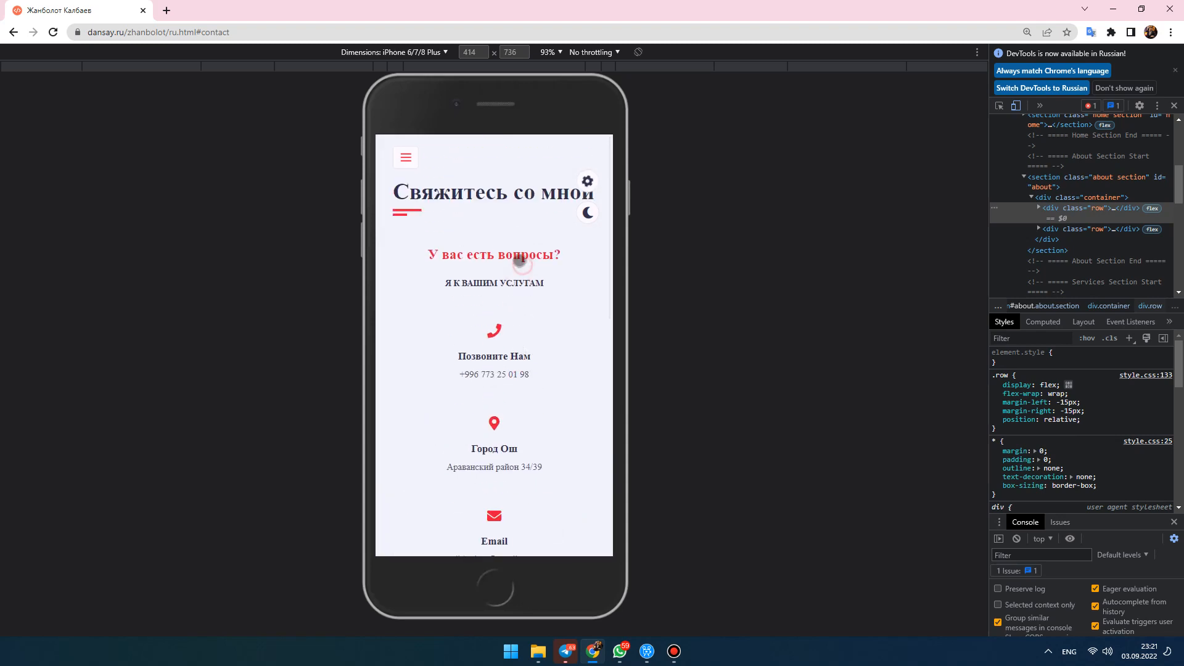
{"action": "left_click", "coordinate": [587, 181]}
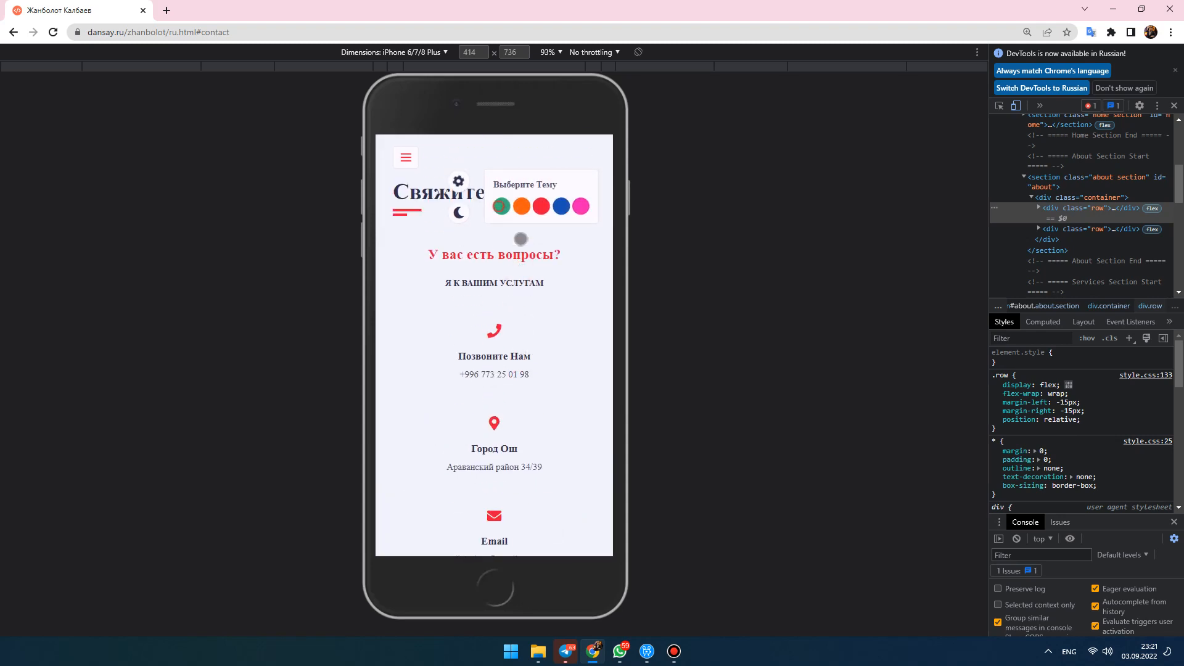
{"action": "left_click", "coordinate": [405, 157]}
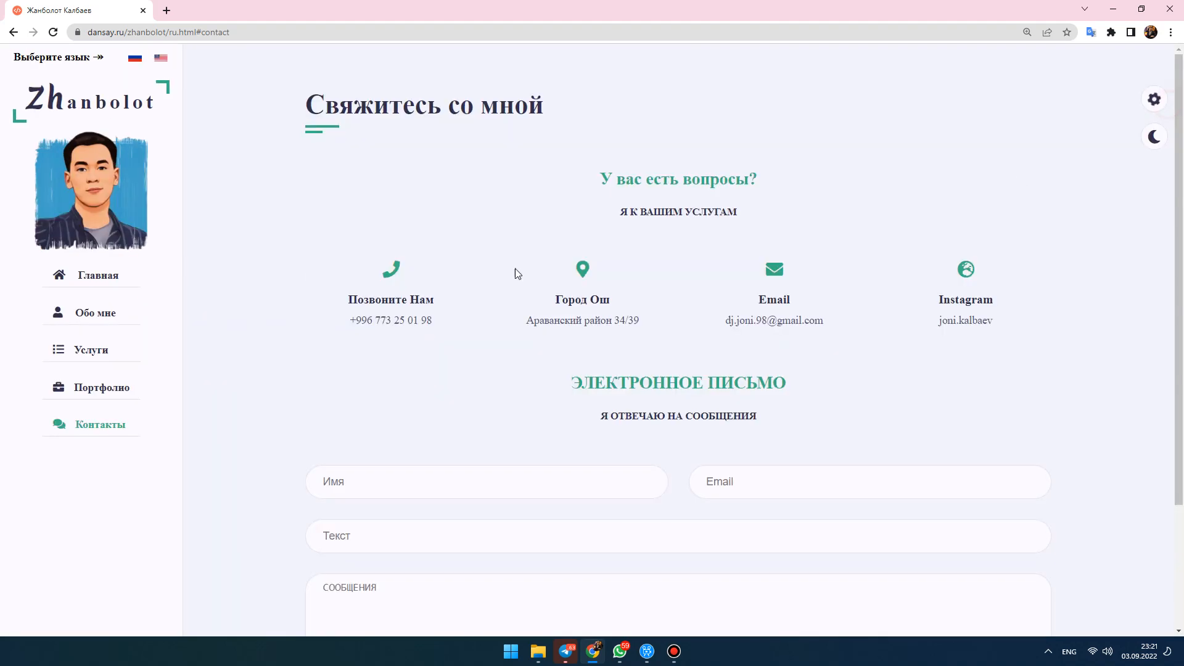
{"action": "mouse_move", "coordinate": [526, 159]}
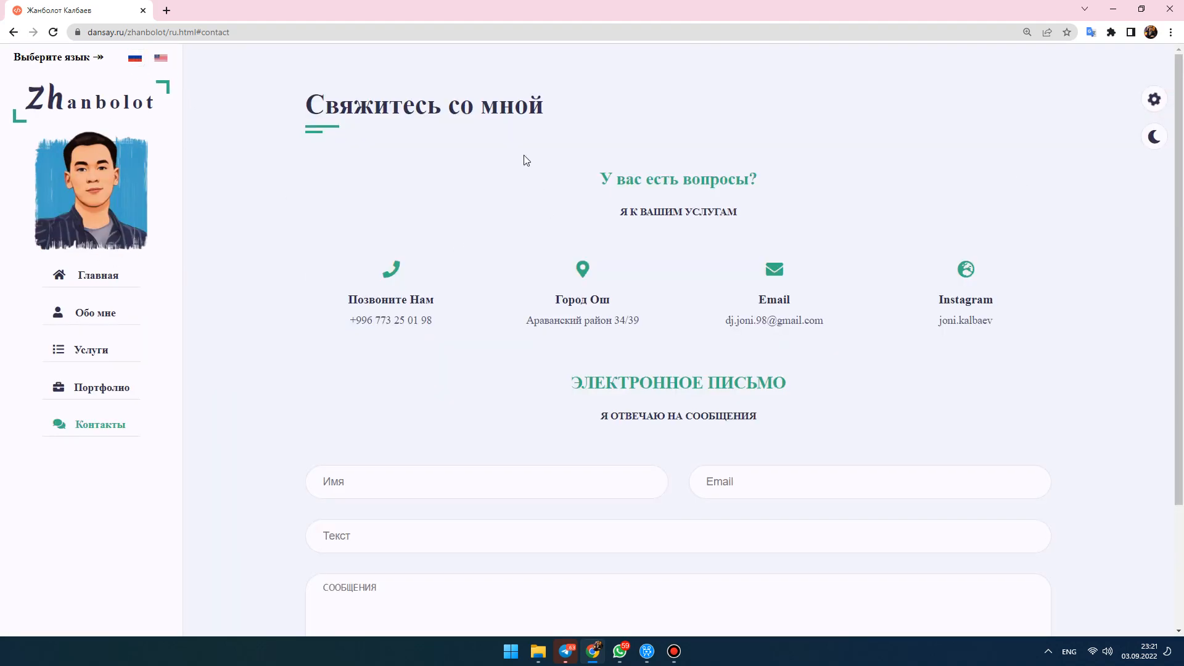